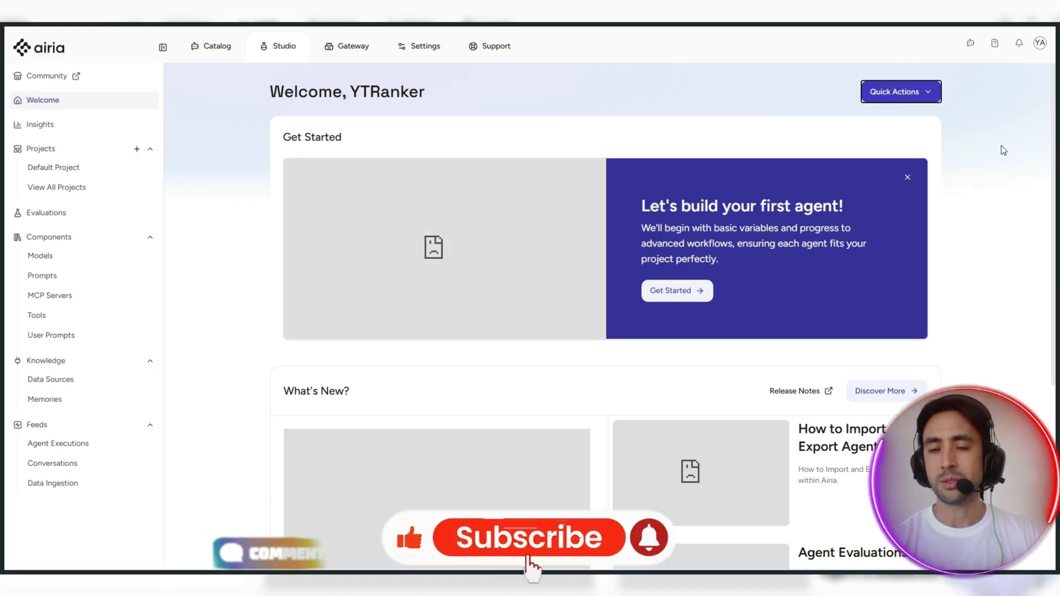
- Create a new untitled agent in the Default Project via Quick Actions
click(900, 91)
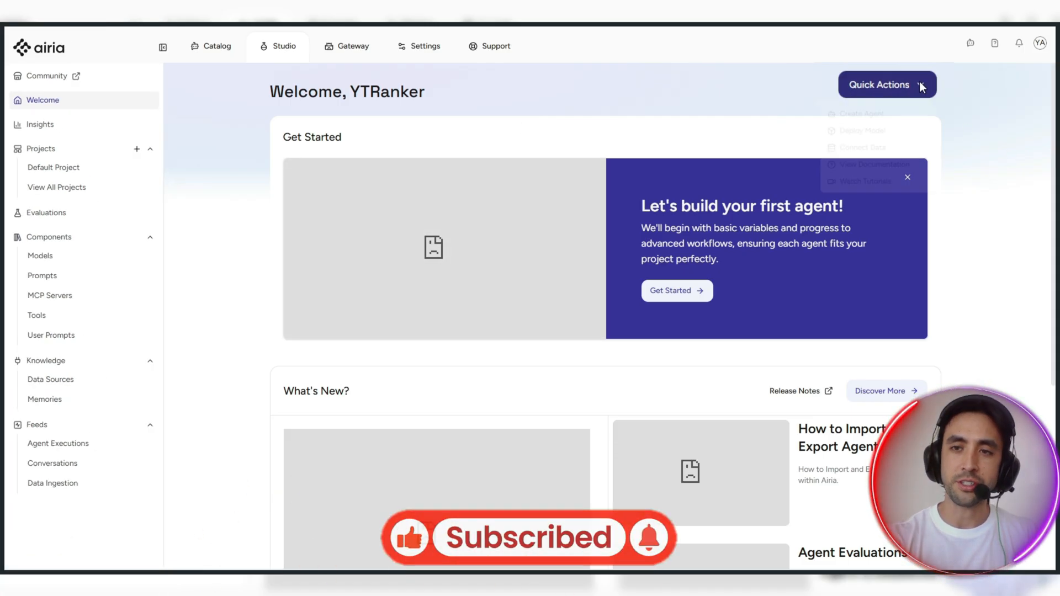
click(887, 85)
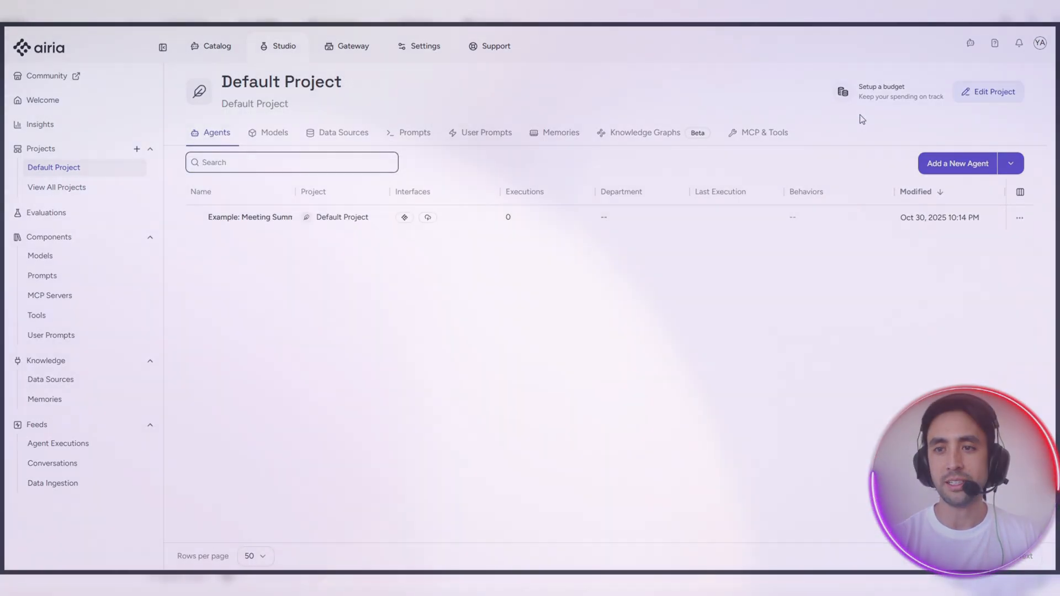
click(956, 163)
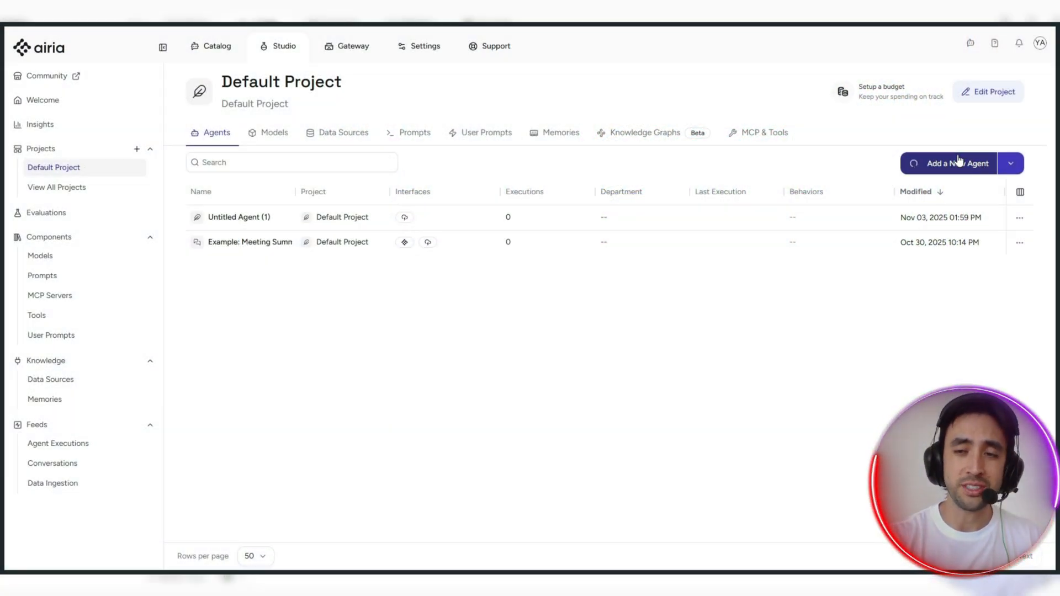
click(950, 163)
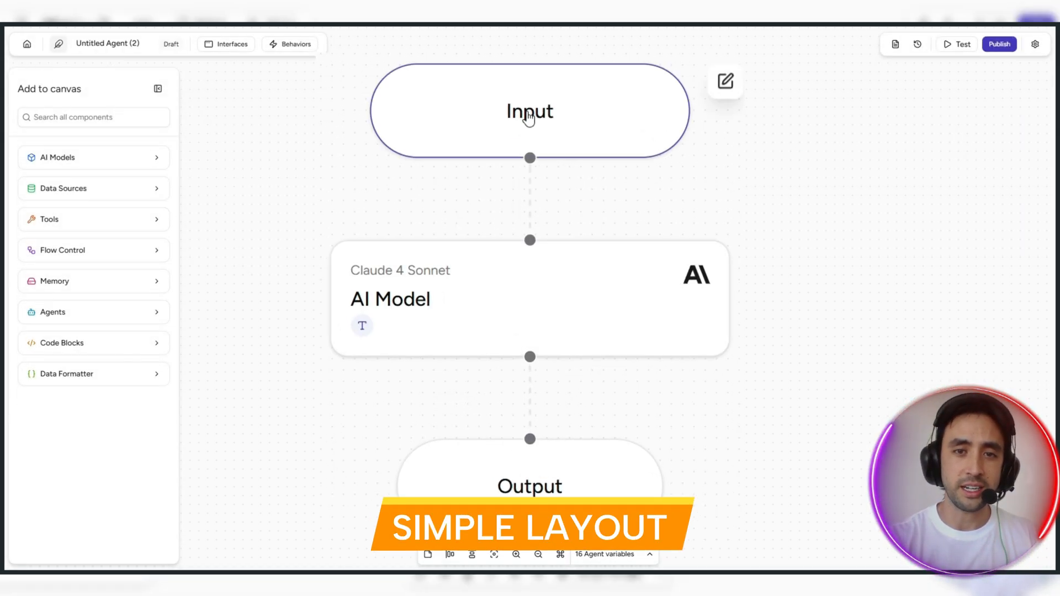
- Select the Input node on the new agent's canvas
click(529, 111)
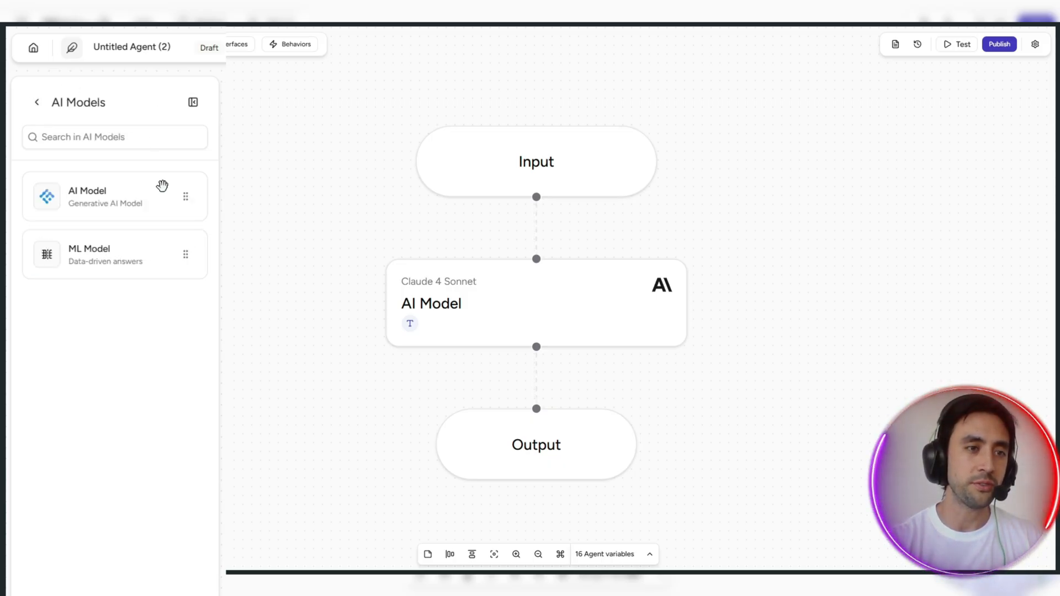
mouse_move(146, 262)
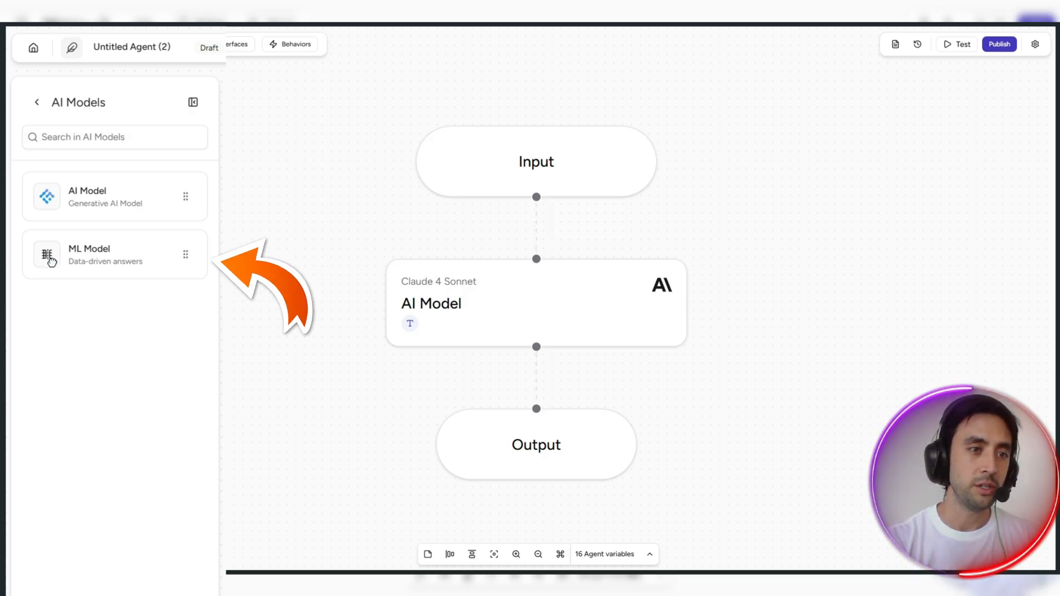
- Swap the Claude 4 Sonnet node for an ML Model node between Input and Output
drag(50, 255, 277, 215)
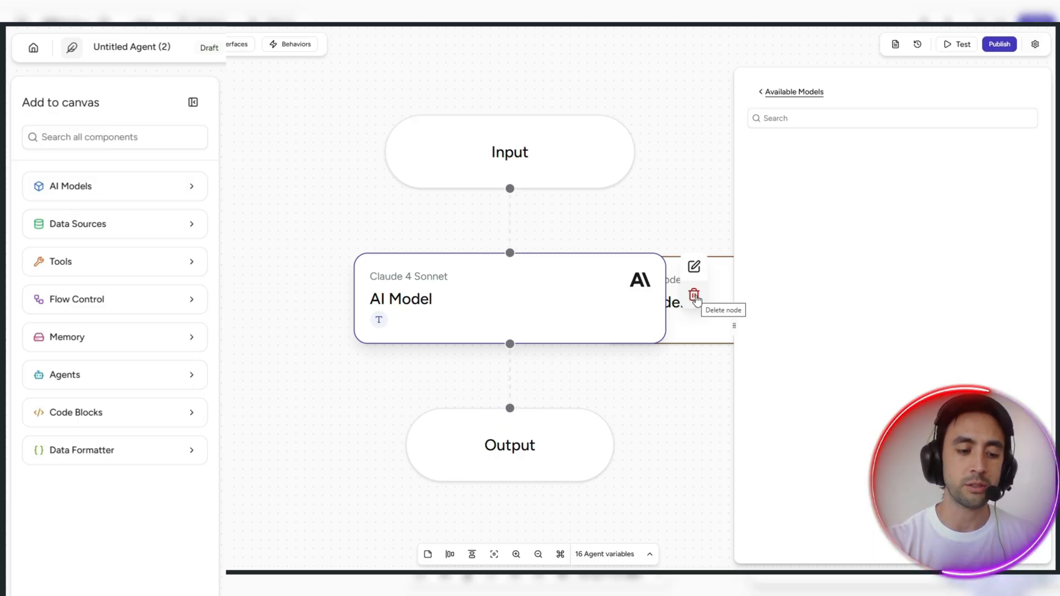
click(694, 295)
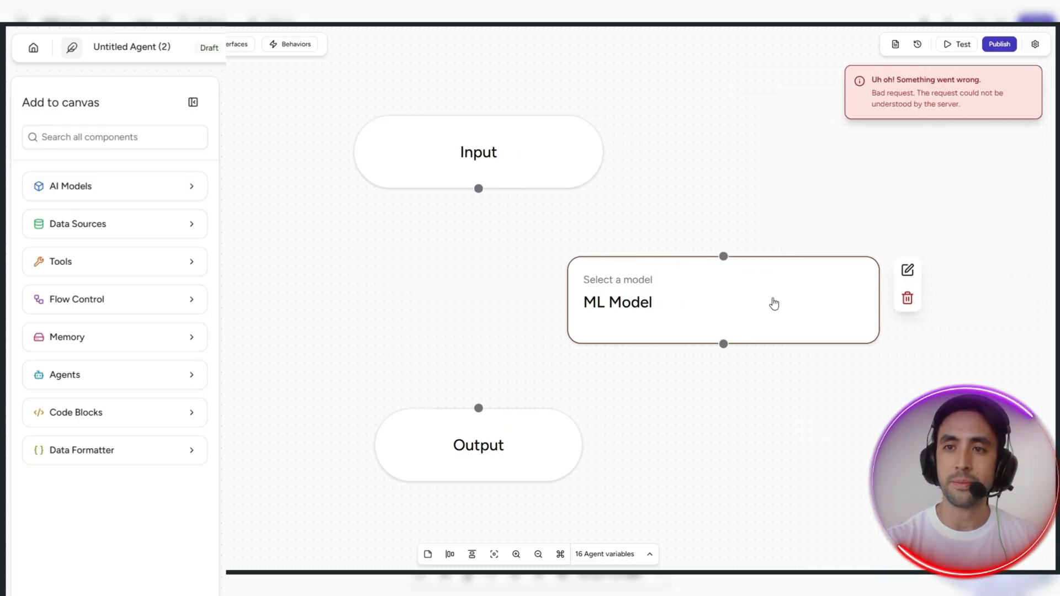
drag(723, 300, 483, 301)
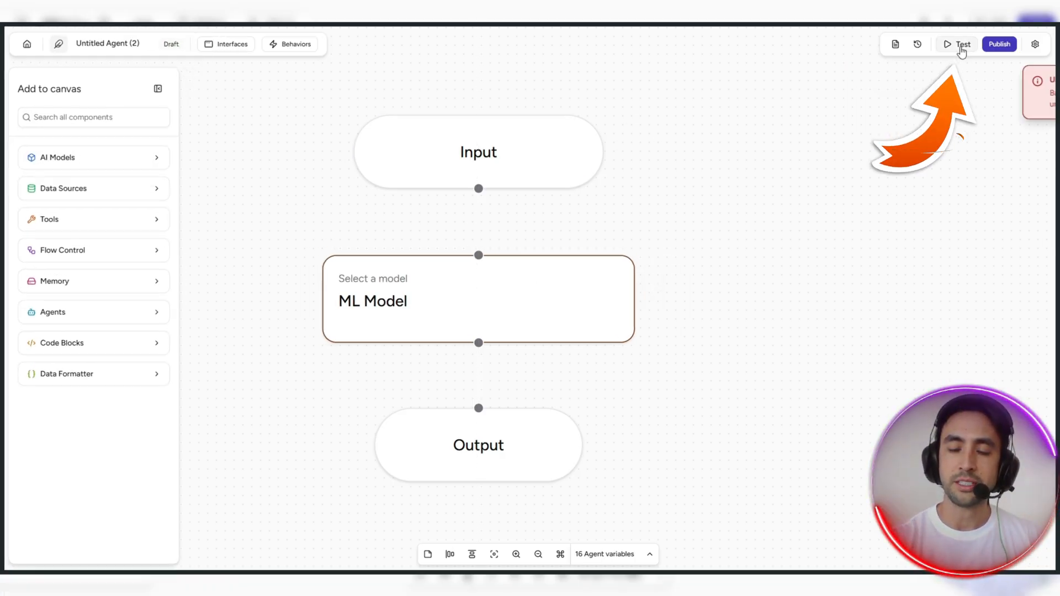
- Test the agent with the question 'how big is an elephant' and review its answer
click(961, 45)
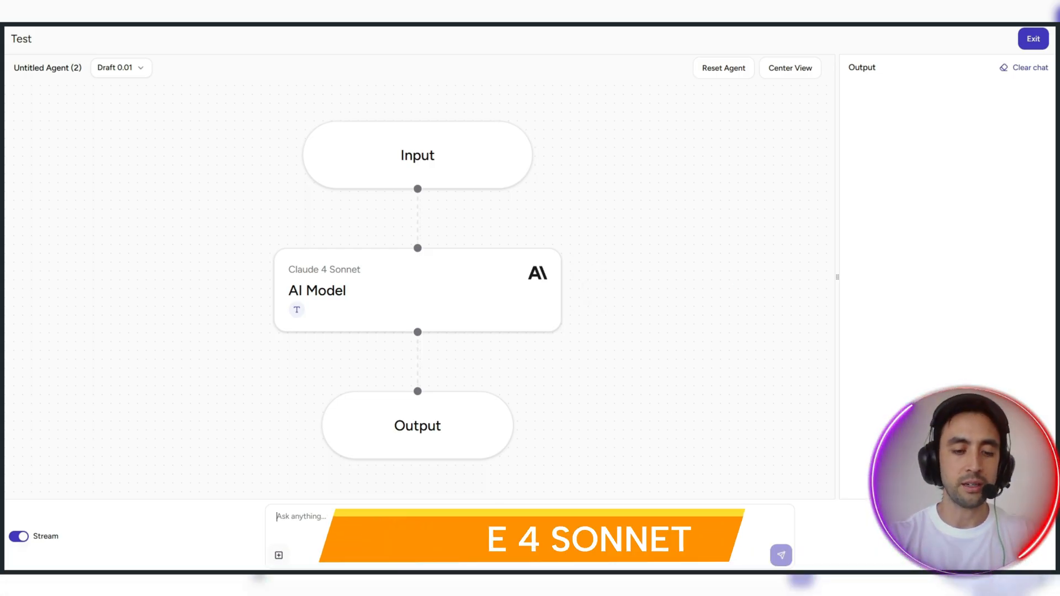
text(how big is an elephan)
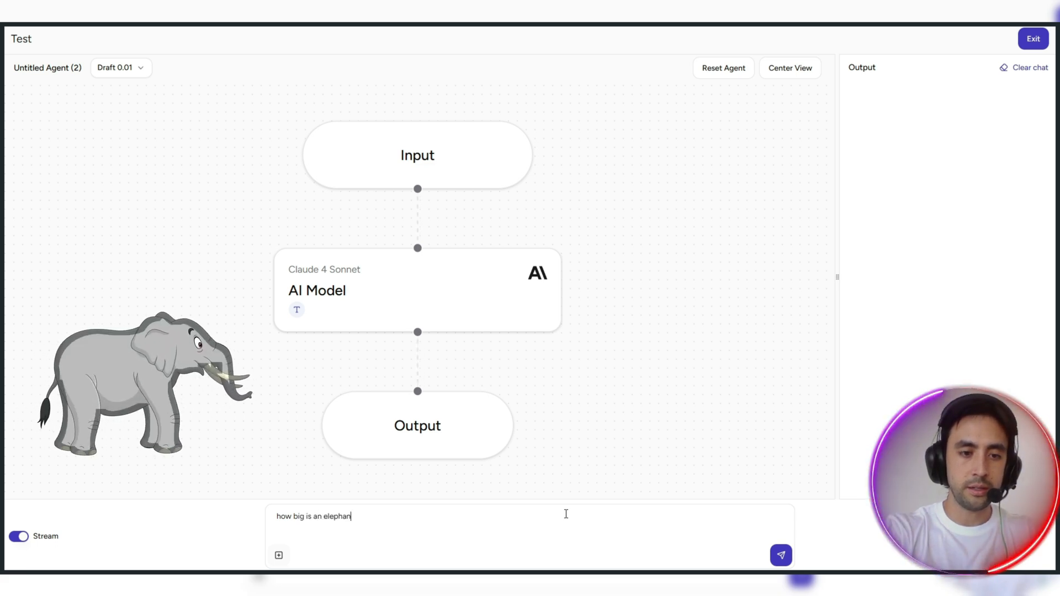
click(781, 555)
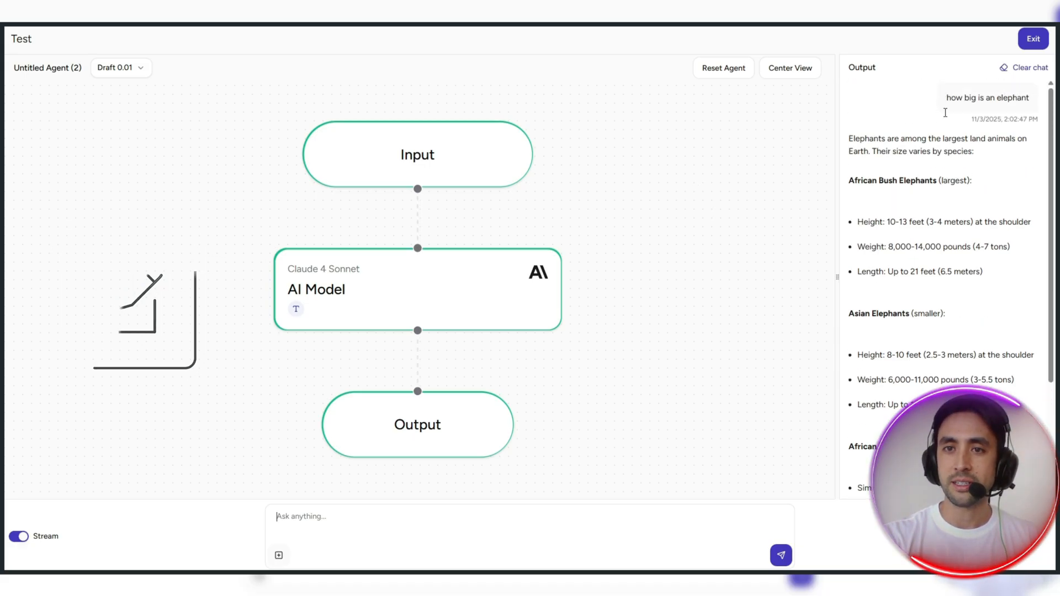
scroll(down, 3)
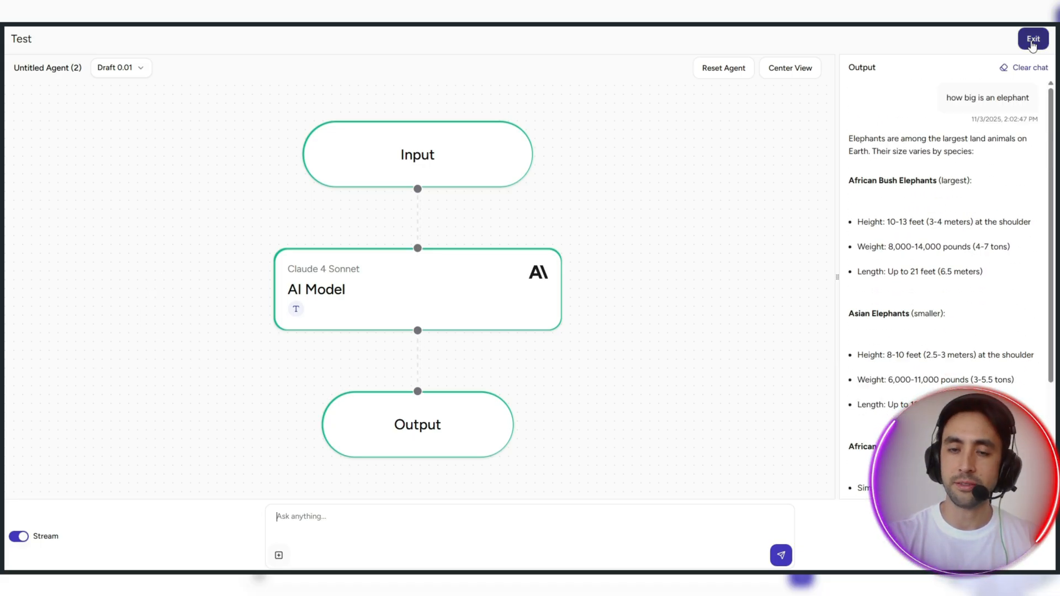
- Leave the test view and return to the agent canvas component categories
click(1032, 38)
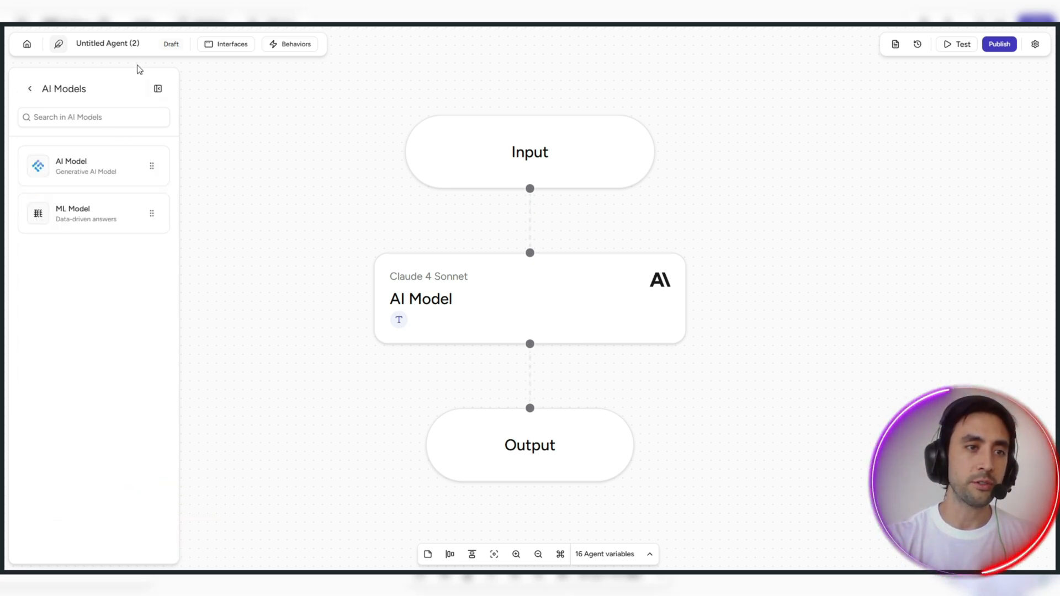
click(31, 88)
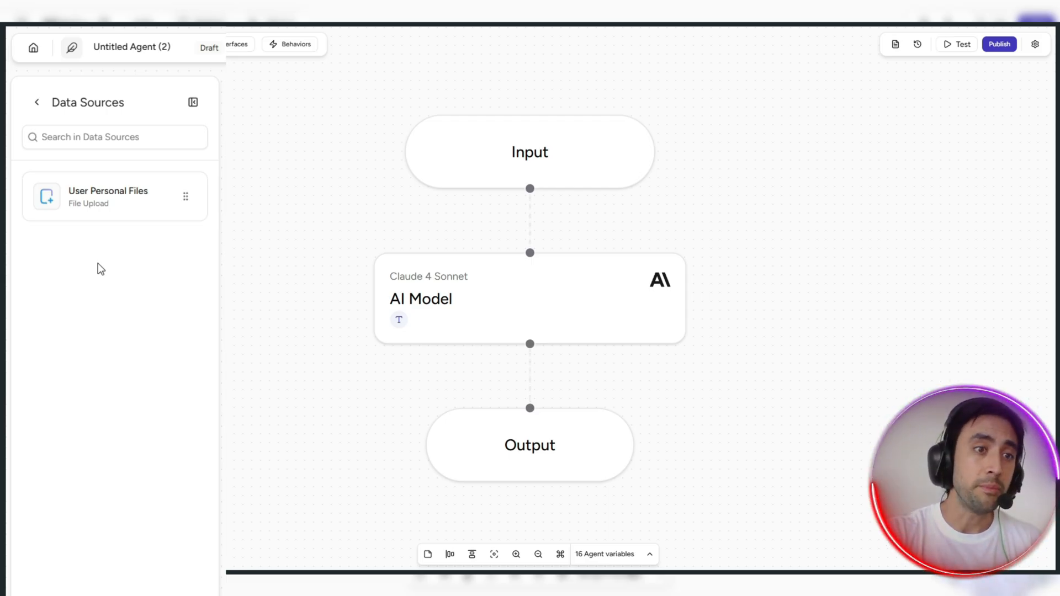
mouse_move(163, 236)
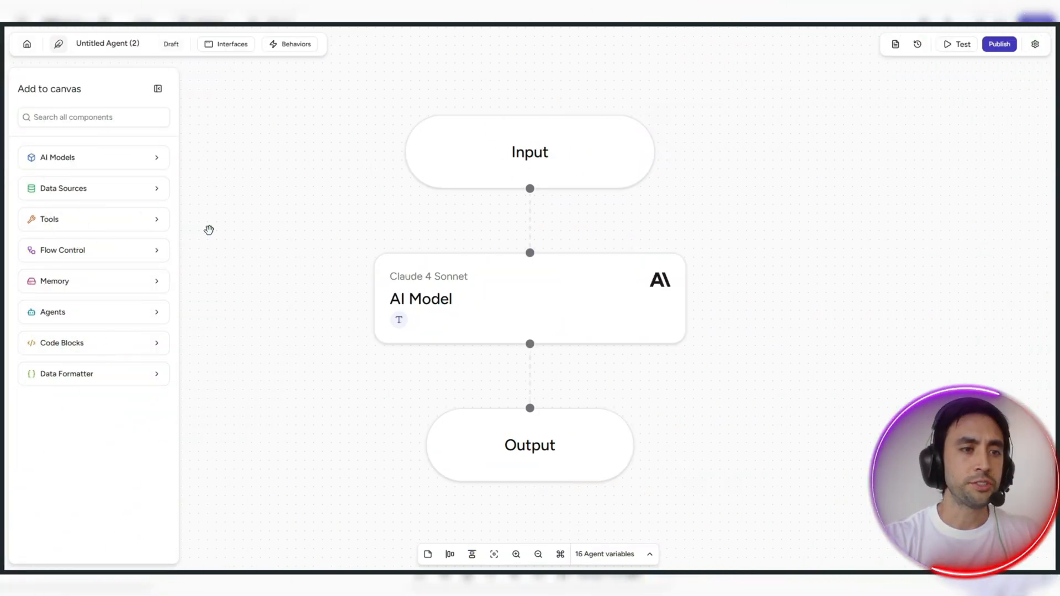
click(48, 219)
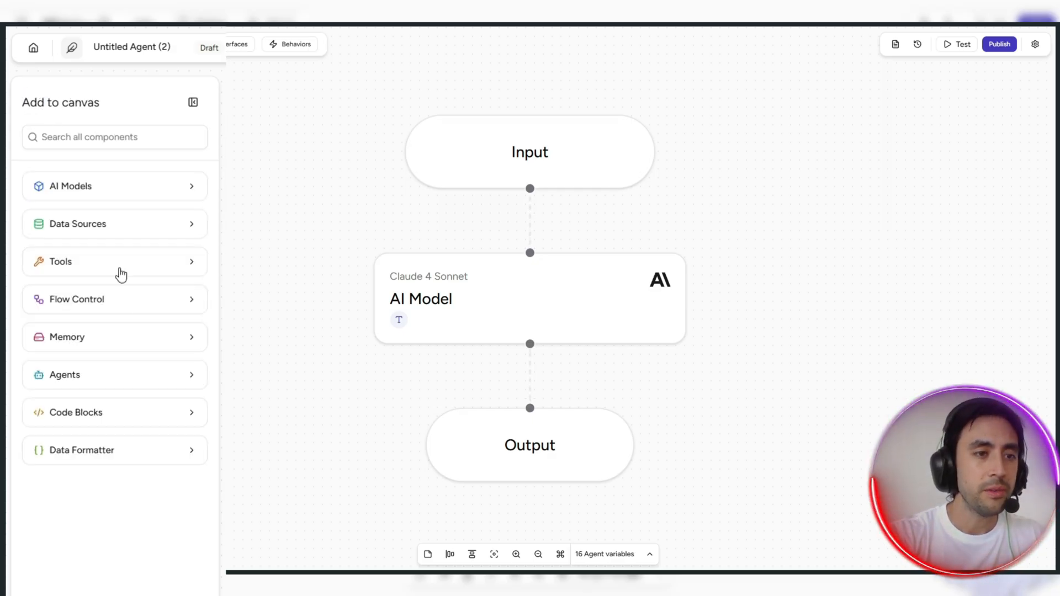
click(76, 299)
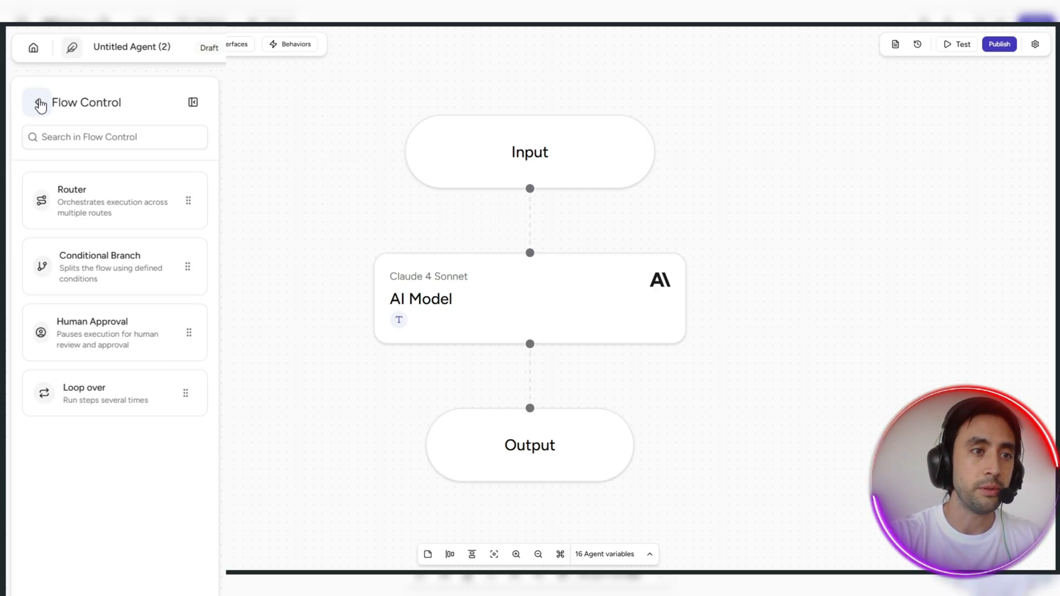
click(41, 103)
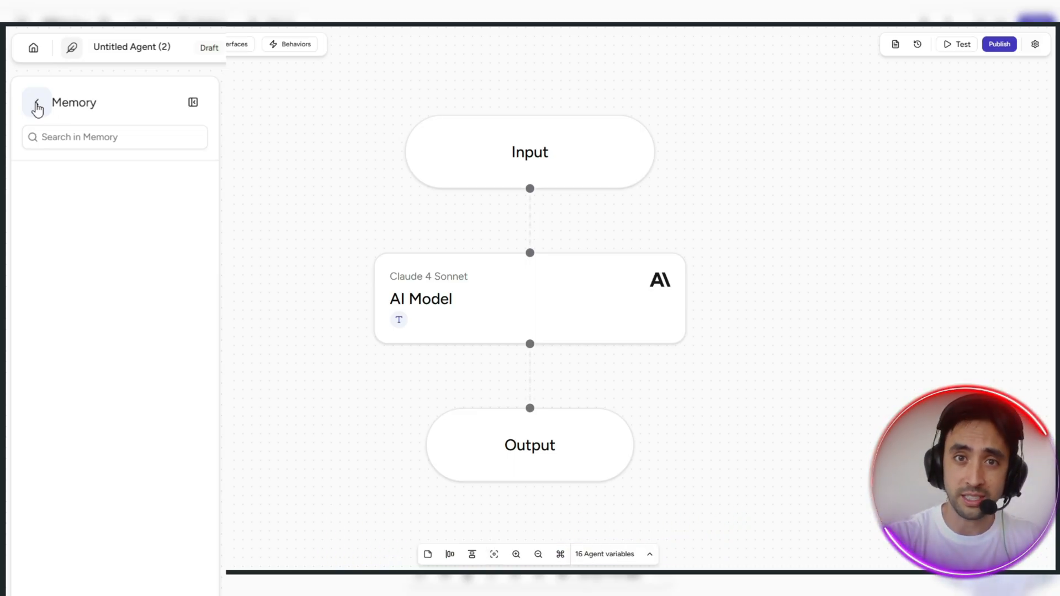
click(38, 101)
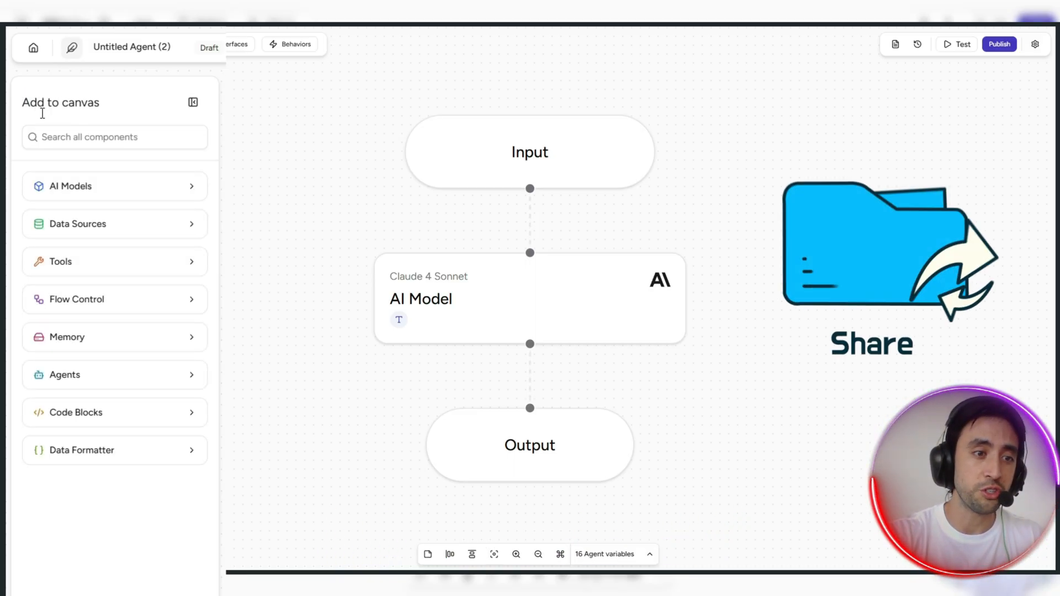
- Browse the Code Blocks and Data Formatter categories, then return to Data Sources
click(64, 374)
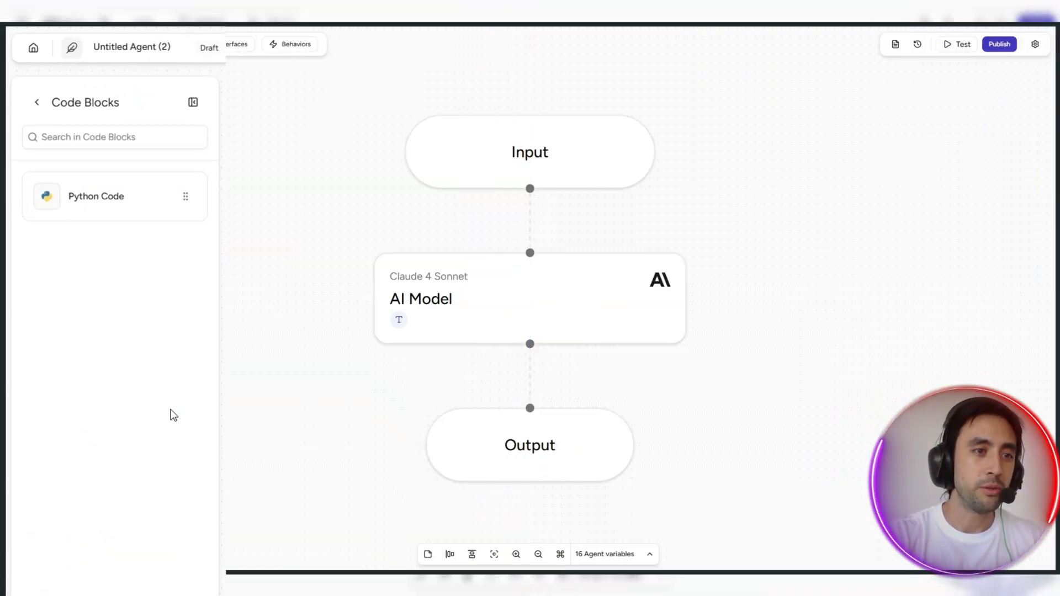
mouse_move(131, 316)
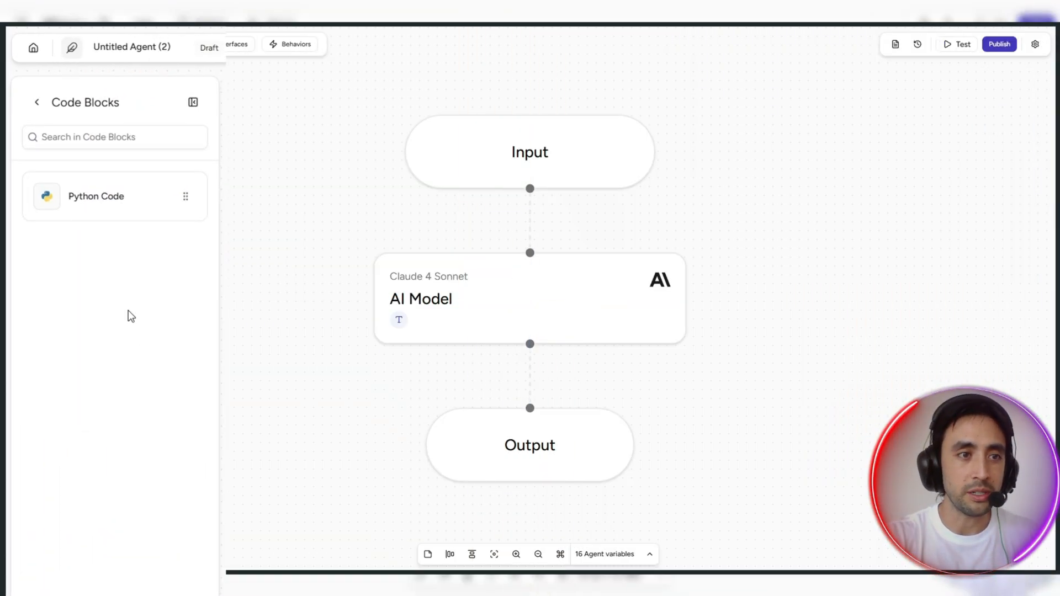
click(37, 102)
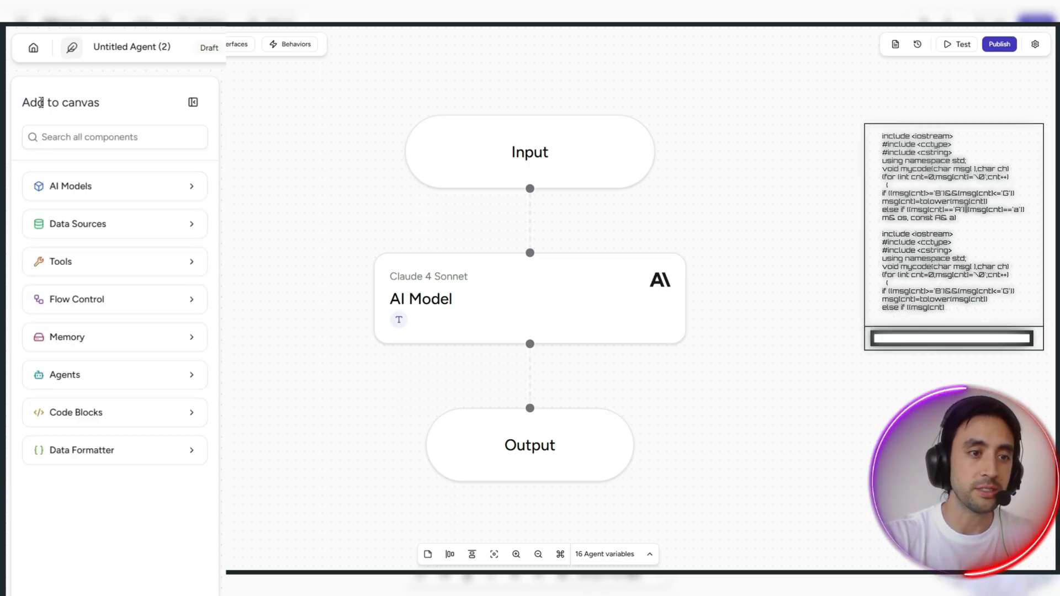
click(81, 450)
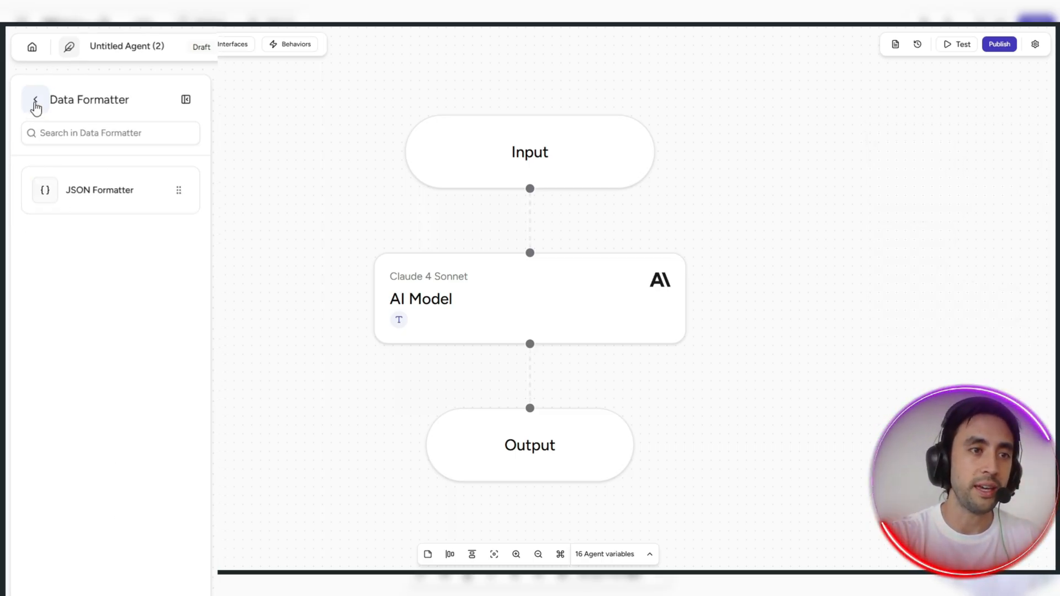
click(35, 107)
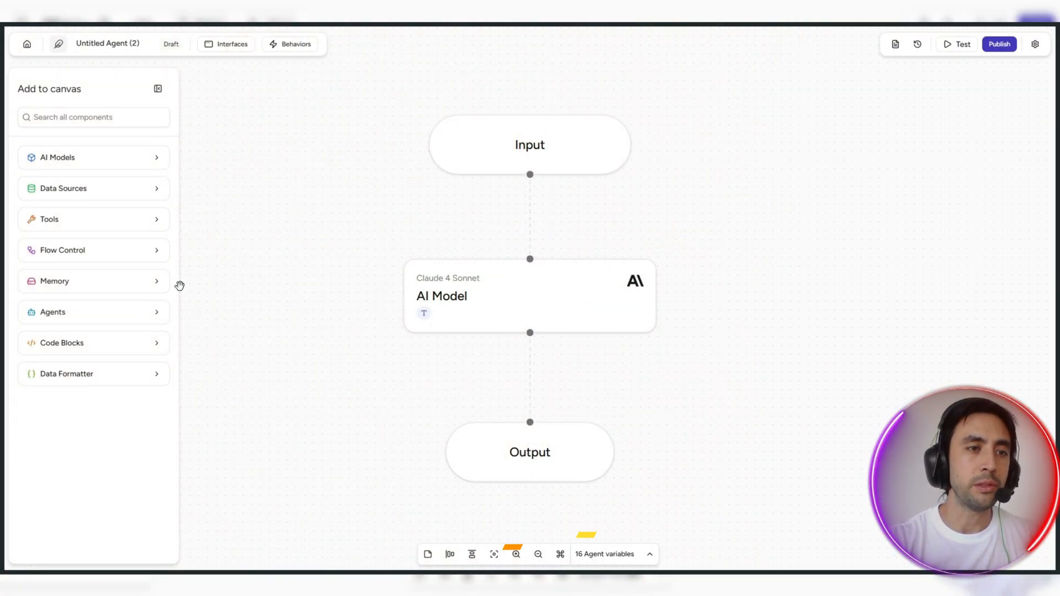
click(93, 187)
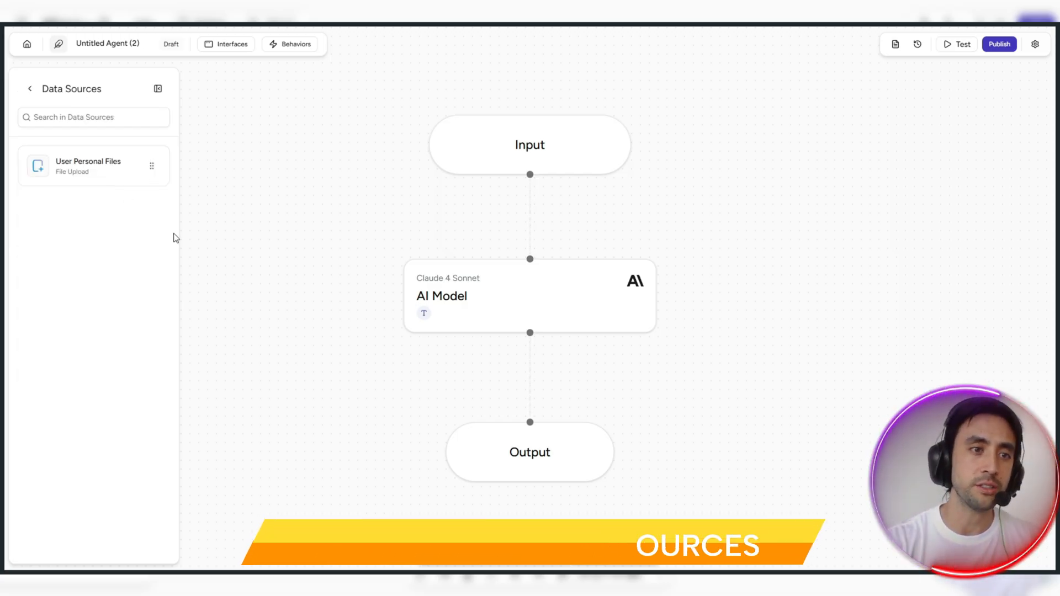
- Insert a User Personal Files data source node between the AI Model and Output
drag(93, 165, 287, 189)
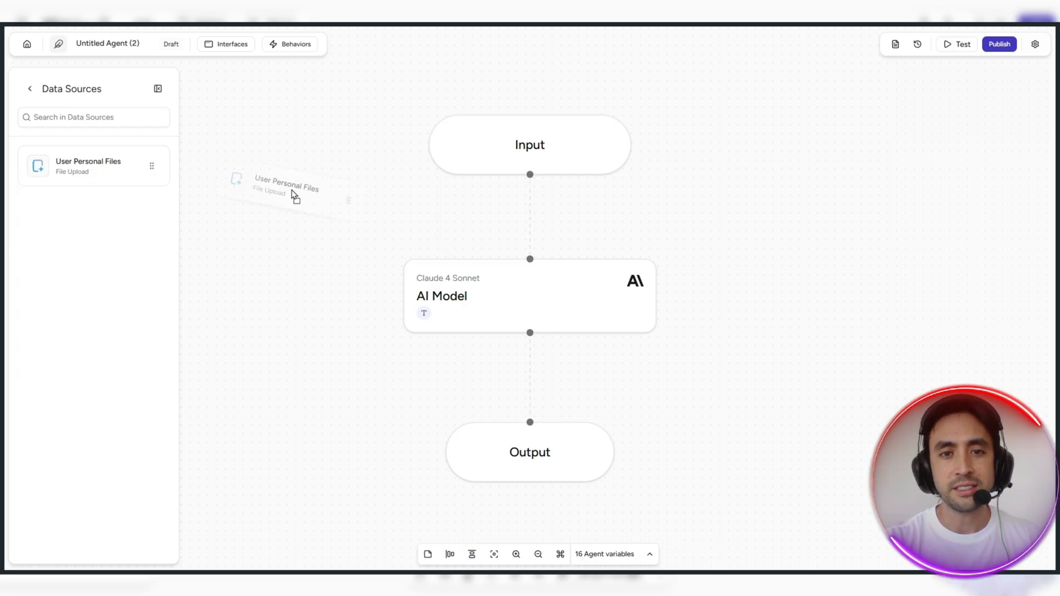
drag(294, 197, 557, 375)
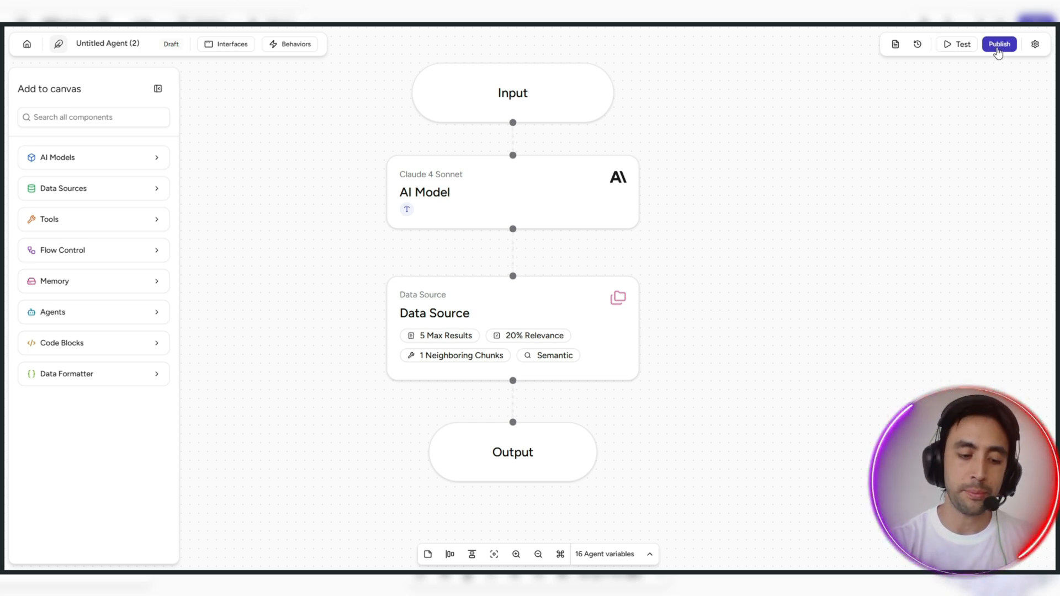
- Publish the agent as version 2.00 and rename it 'Slack bot'
click(1000, 44)
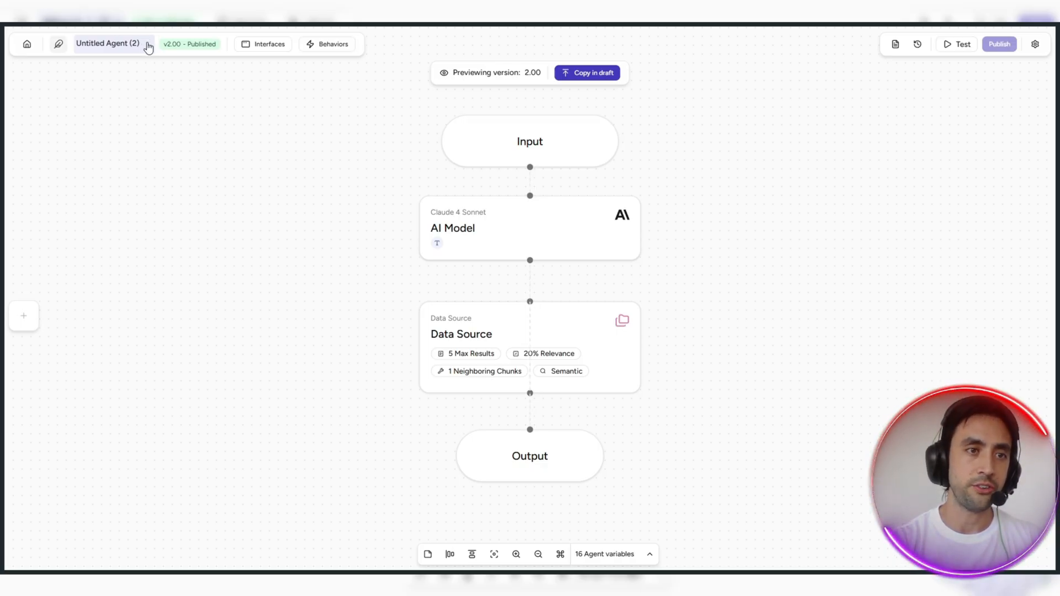
click(108, 43)
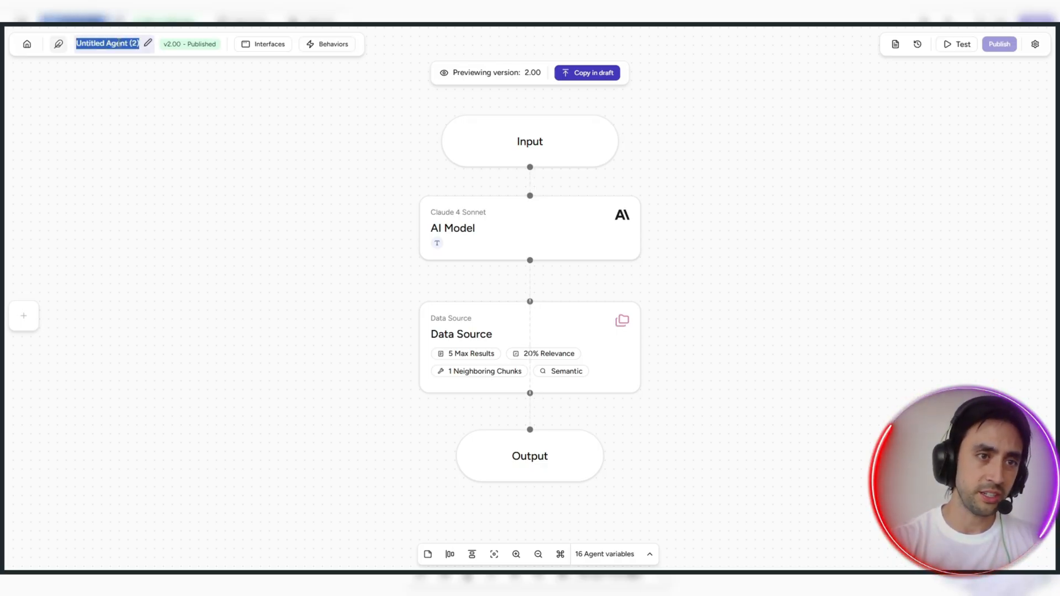
text(Slack bot)
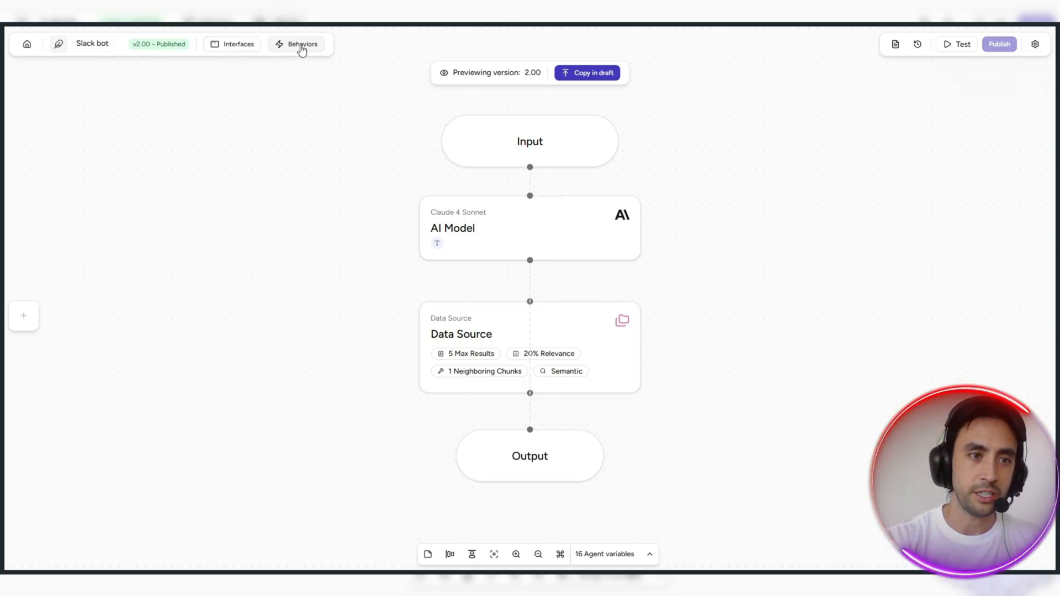
- In Behaviors, toggle voice conversation on and back off, saving the update
click(301, 45)
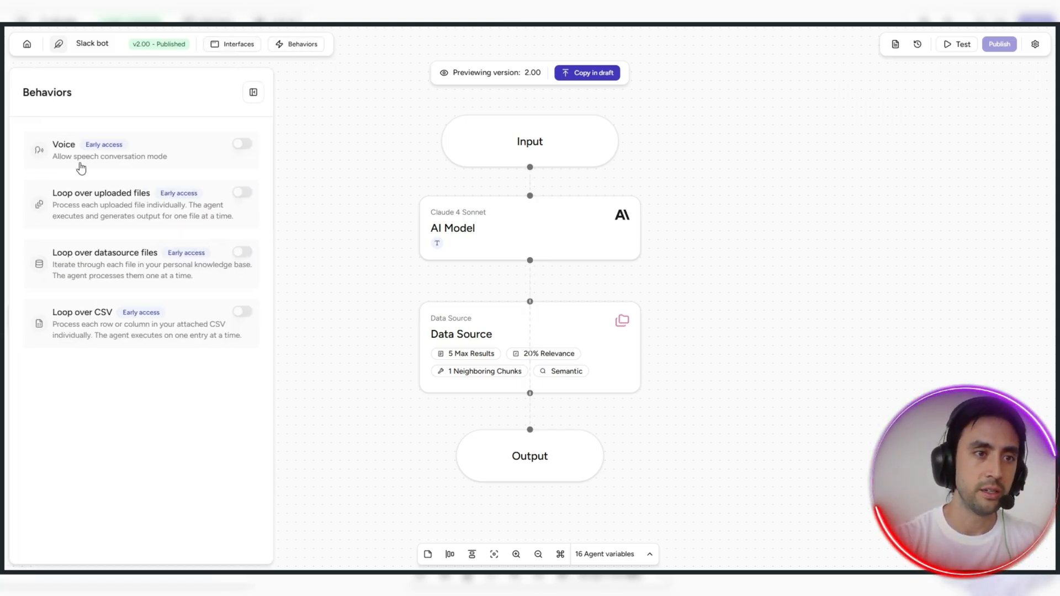
click(241, 144)
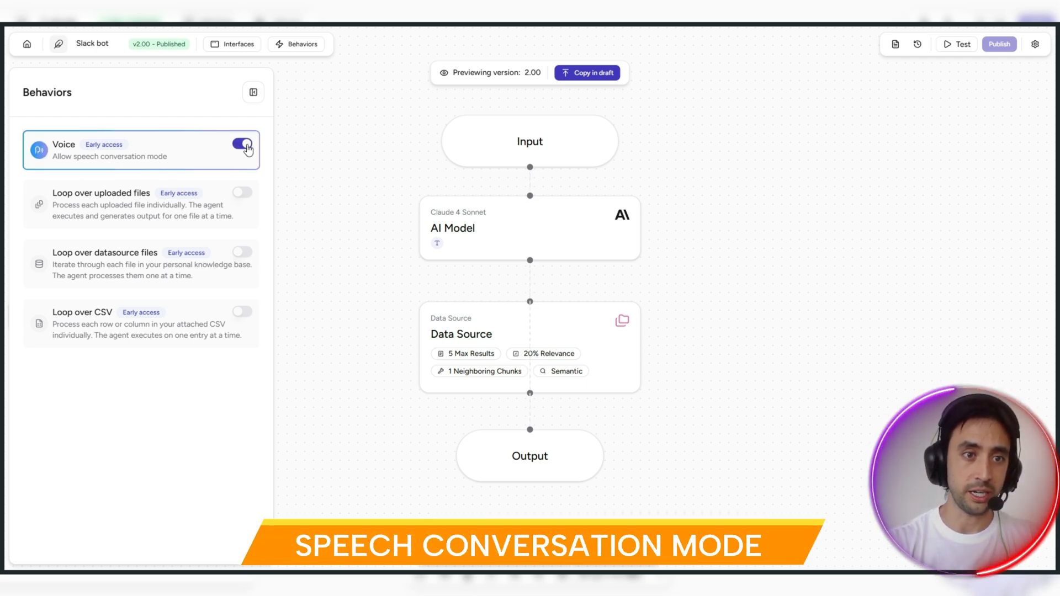
click(242, 142)
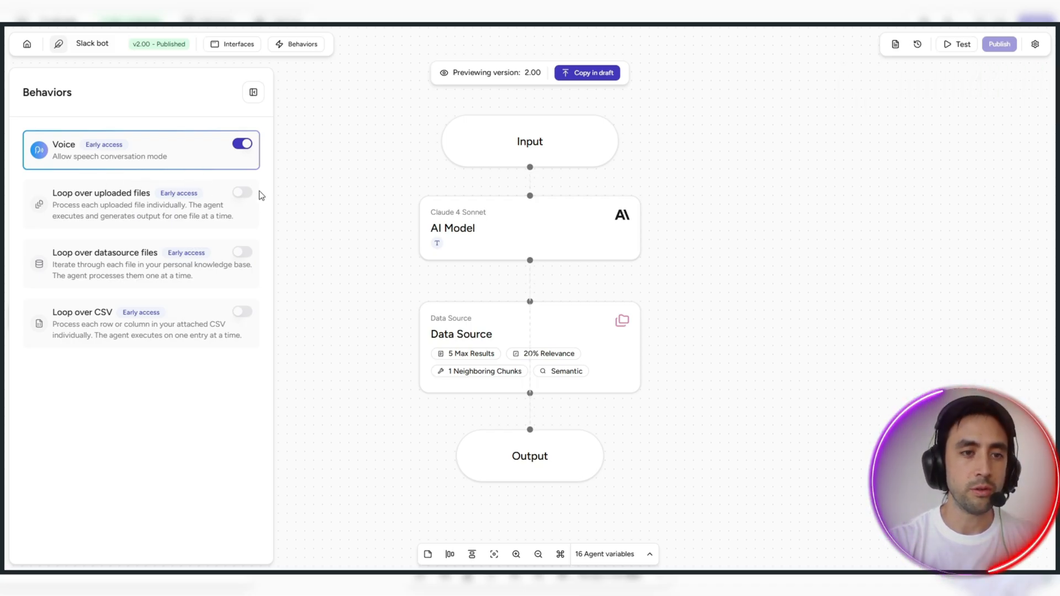
click(242, 143)
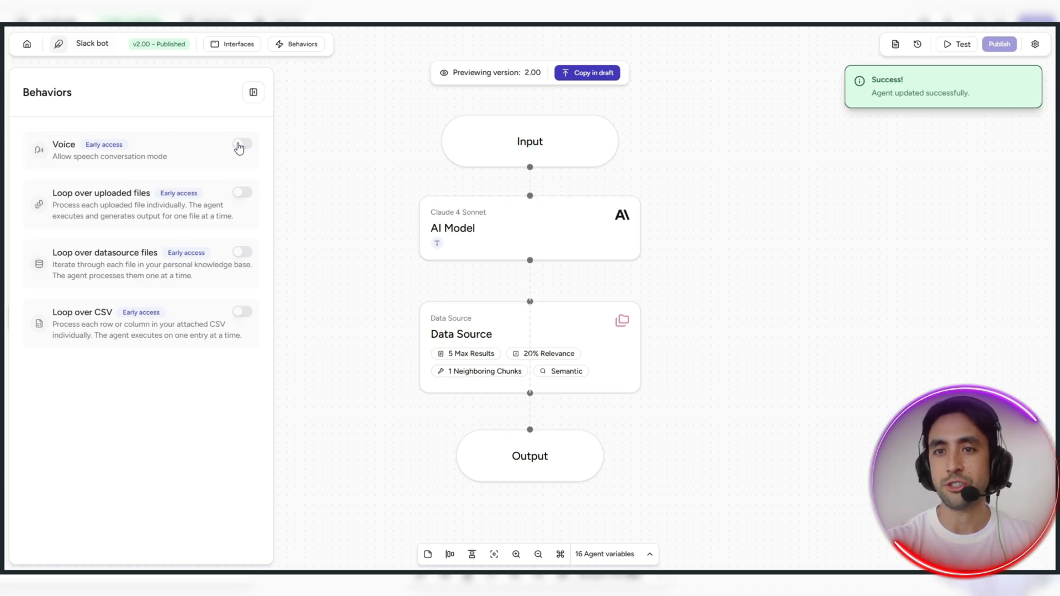
mouse_move(829, 180)
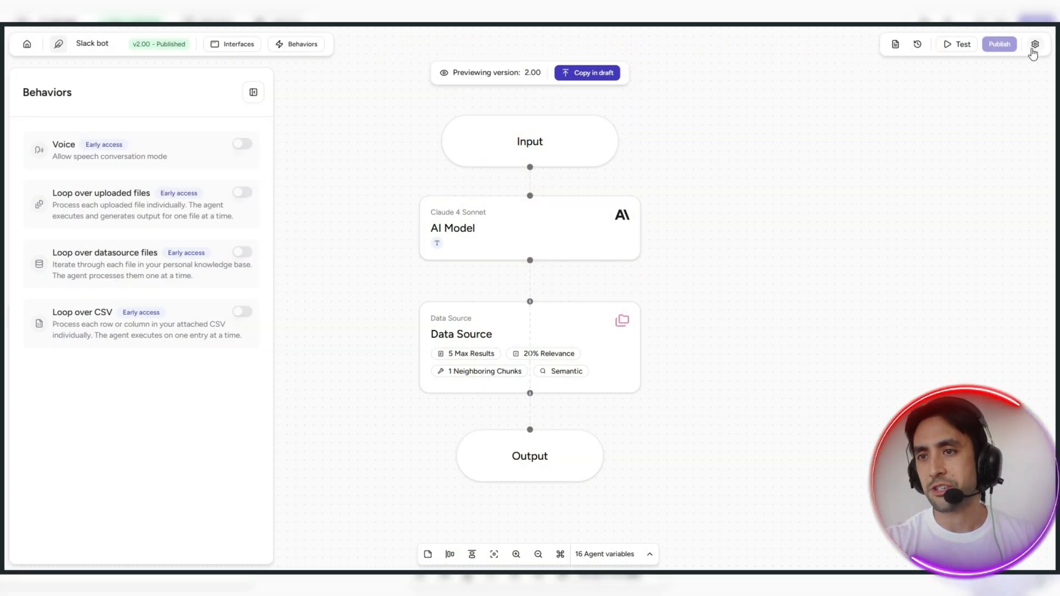
- Set the folder icon, name 'Slack bot', tagline 'im super o...' and description 'Organises weekly team slack notes'
click(1035, 45)
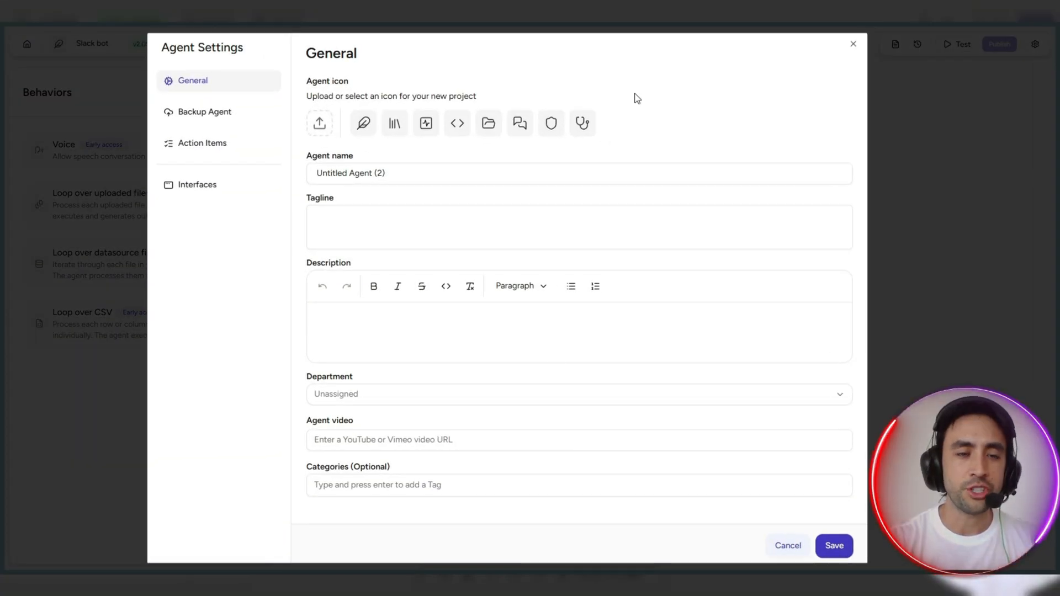
mouse_move(445, 126)
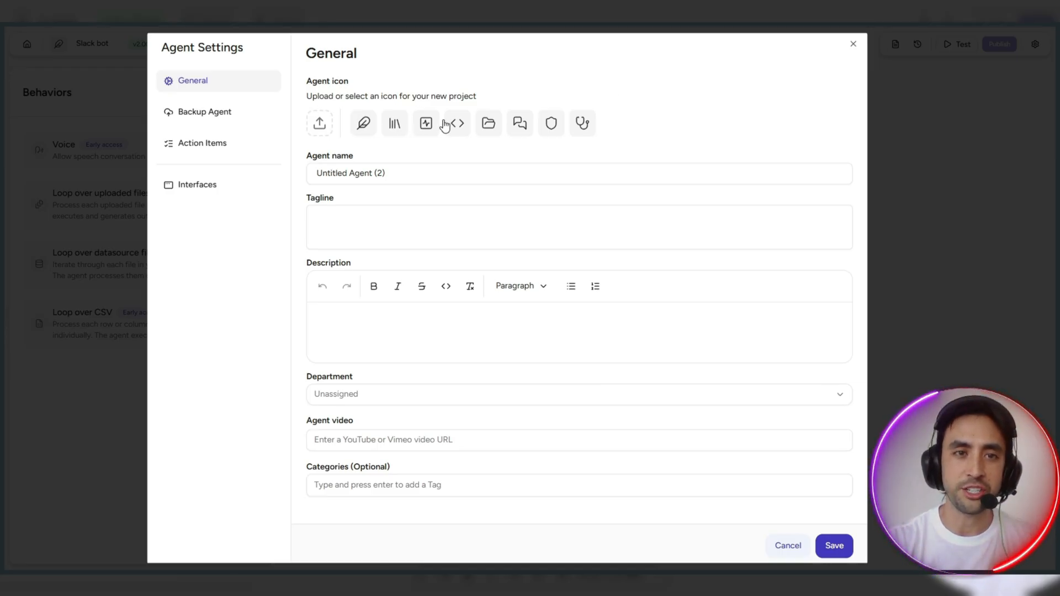
mouse_move(497, 131)
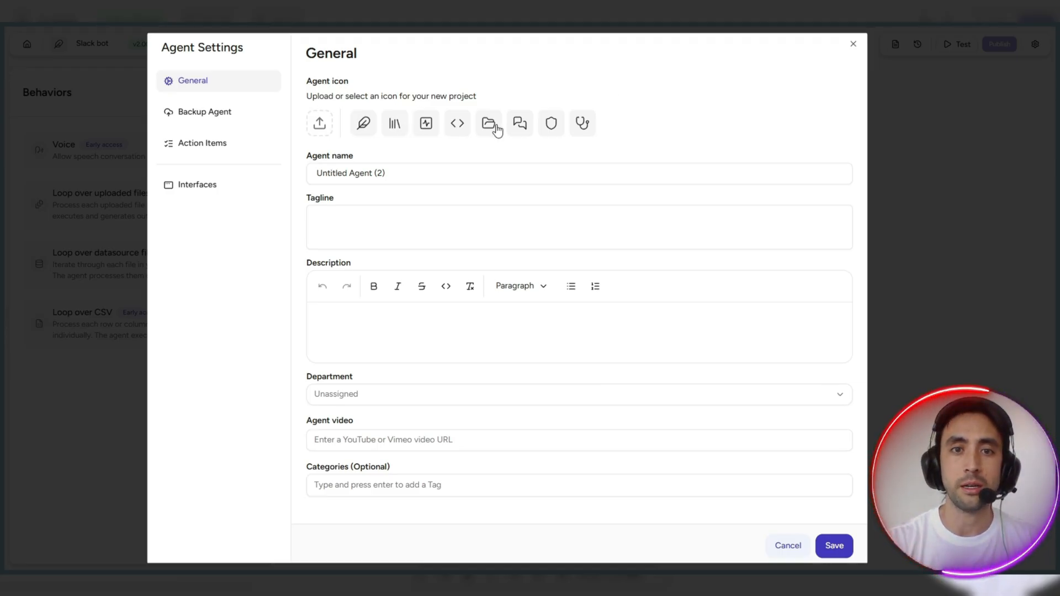
click(488, 123)
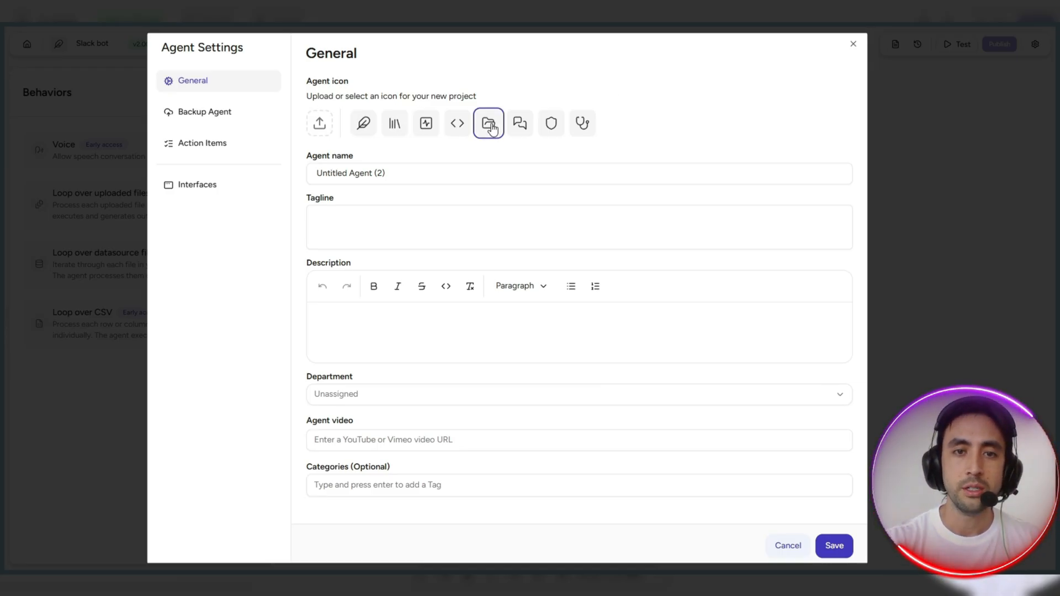
click(474, 174)
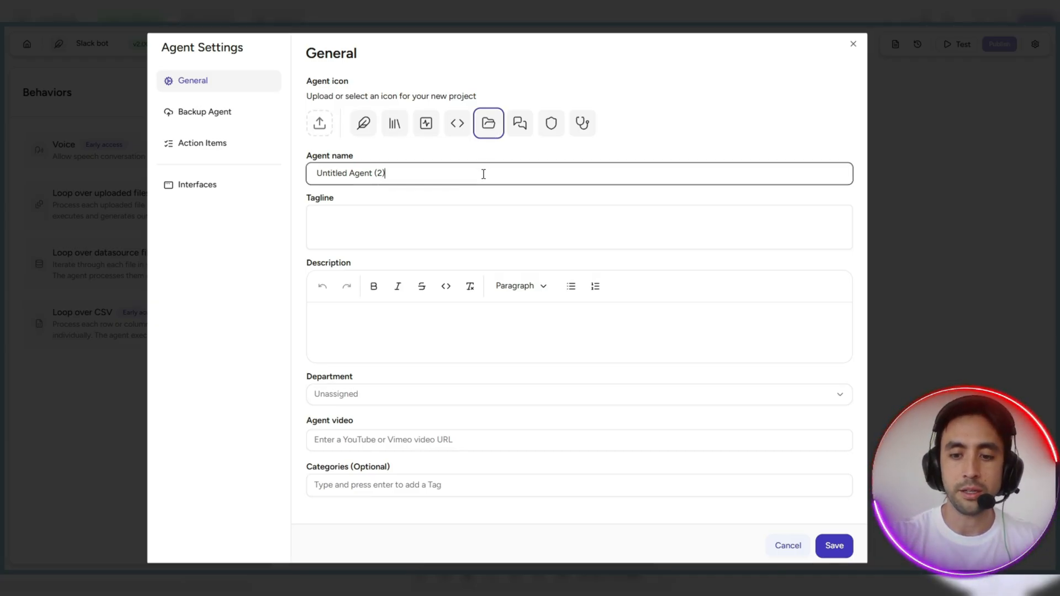
text(Slack bot)
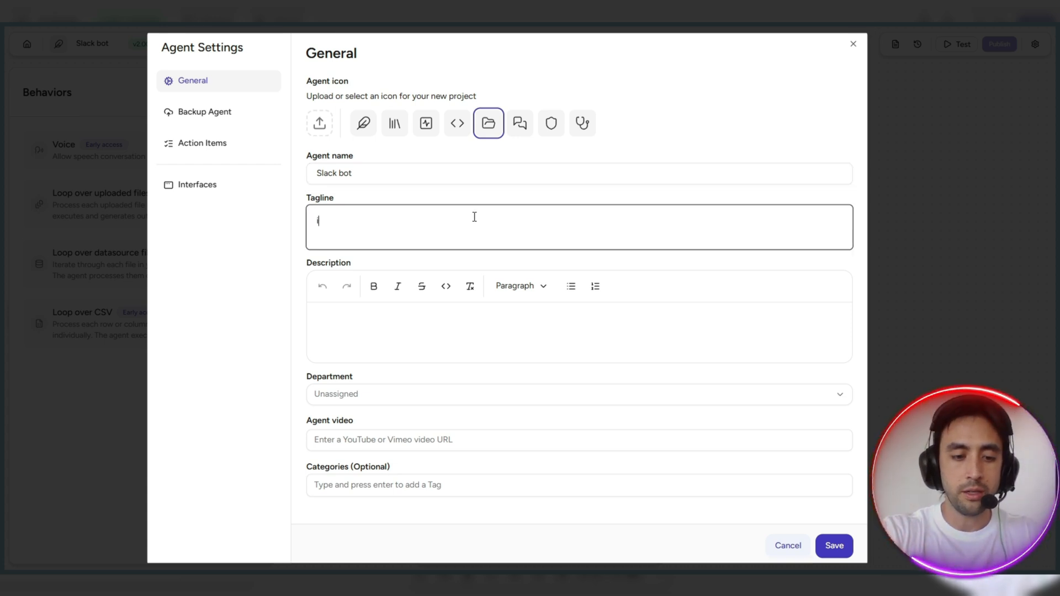
text(im super organised)
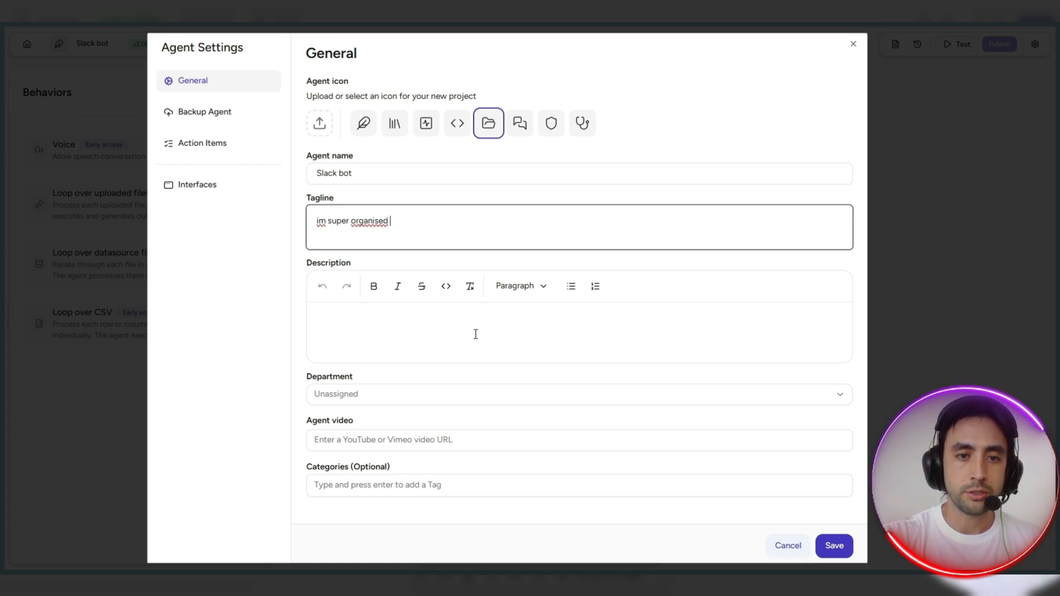
text(Organises)
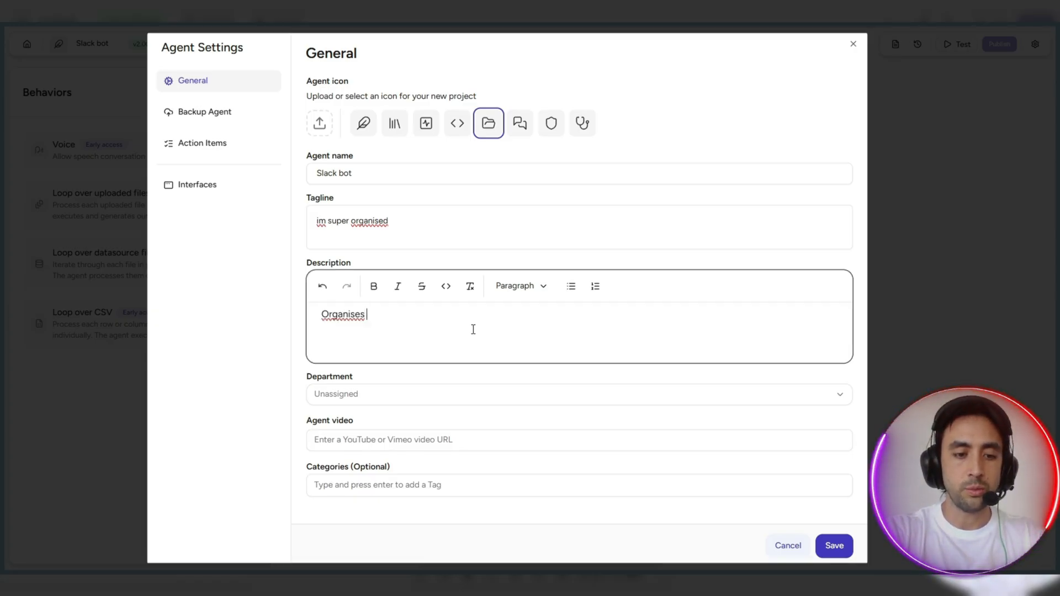
text(weekly t)
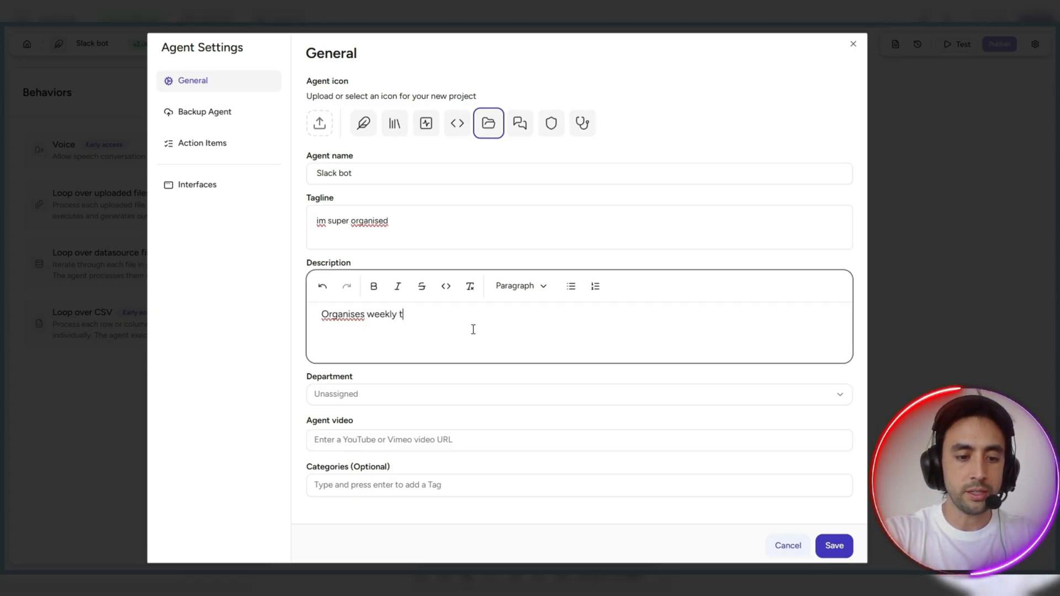
text(eam slack notes)
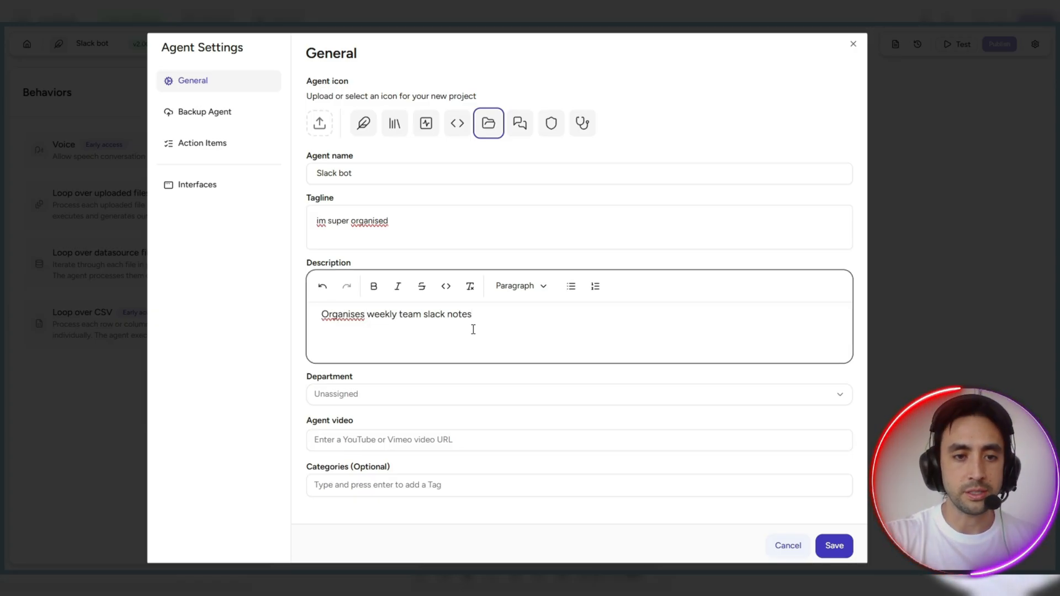
- Assign the Sales department, save the settings and return to the flow
click(577, 394)
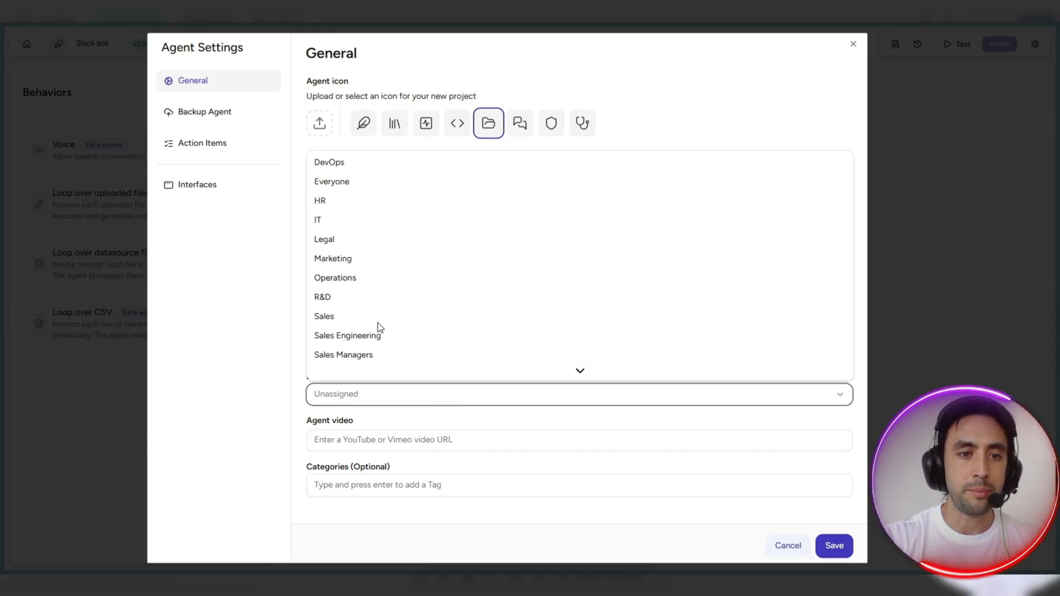
click(323, 316)
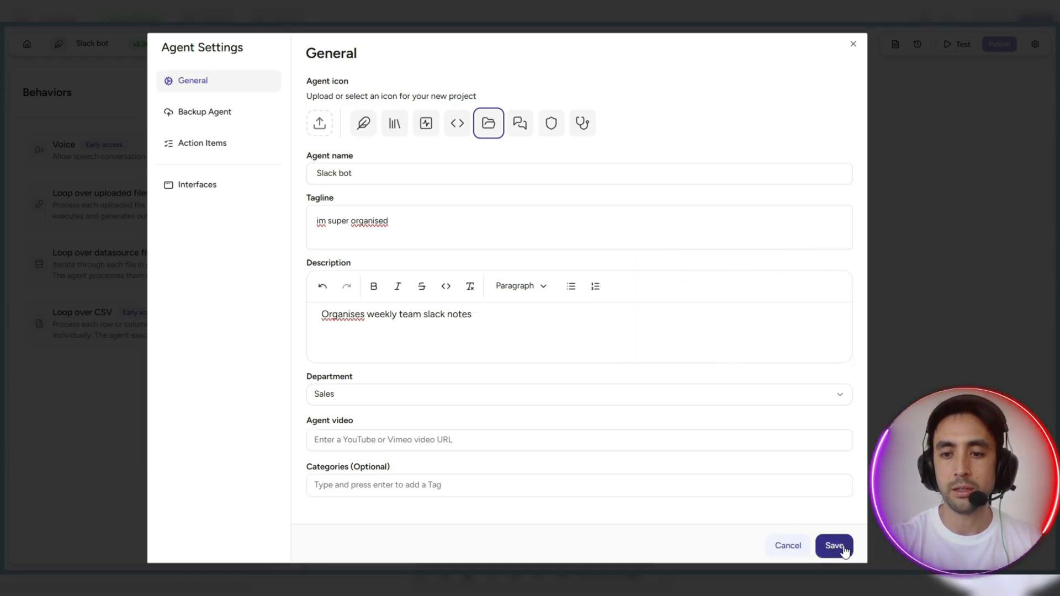
click(834, 546)
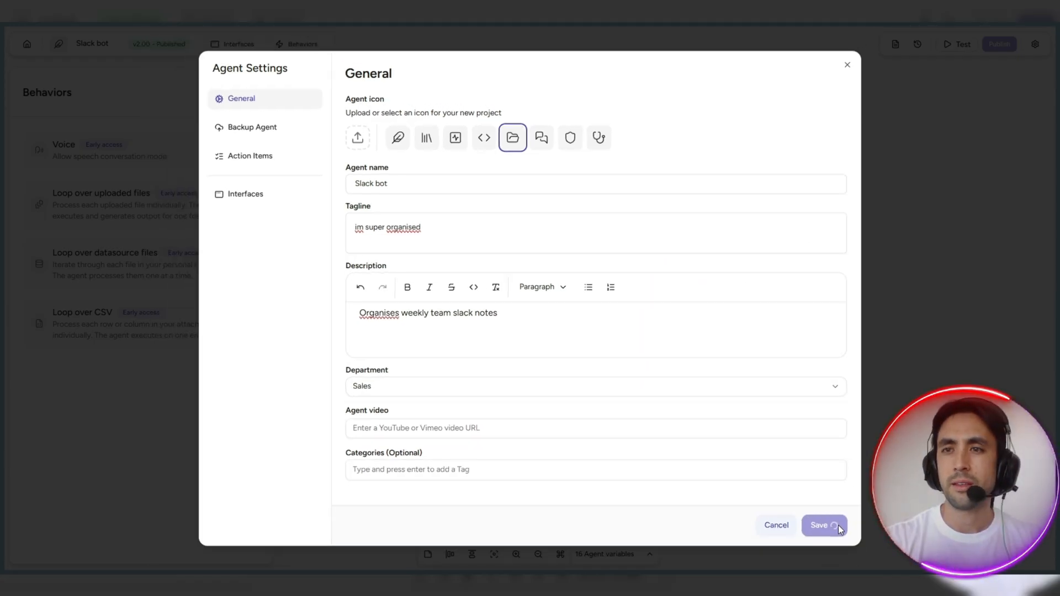
click(824, 526)
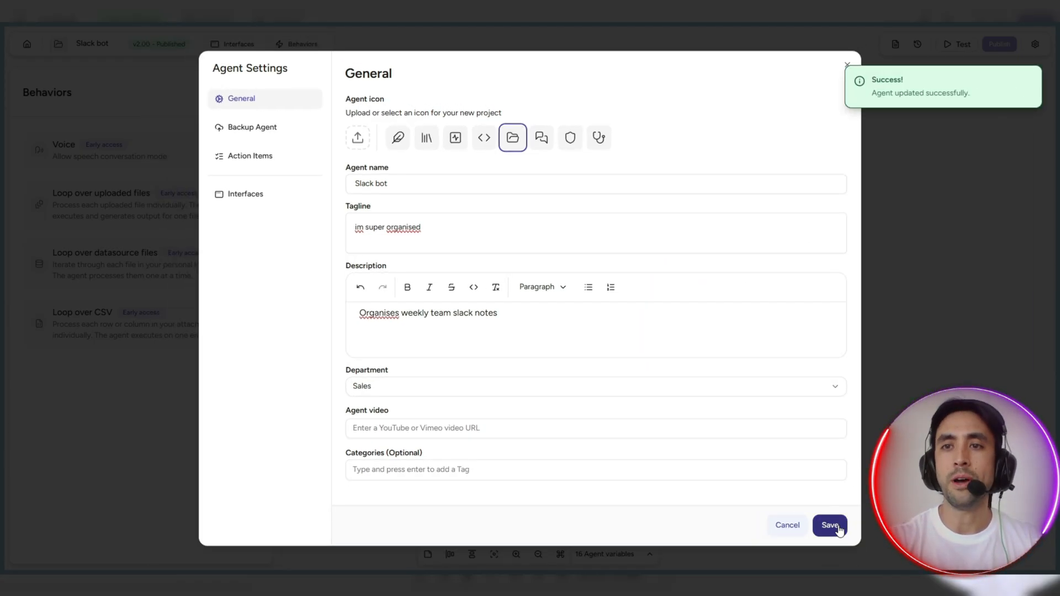
mouse_move(958, 213)
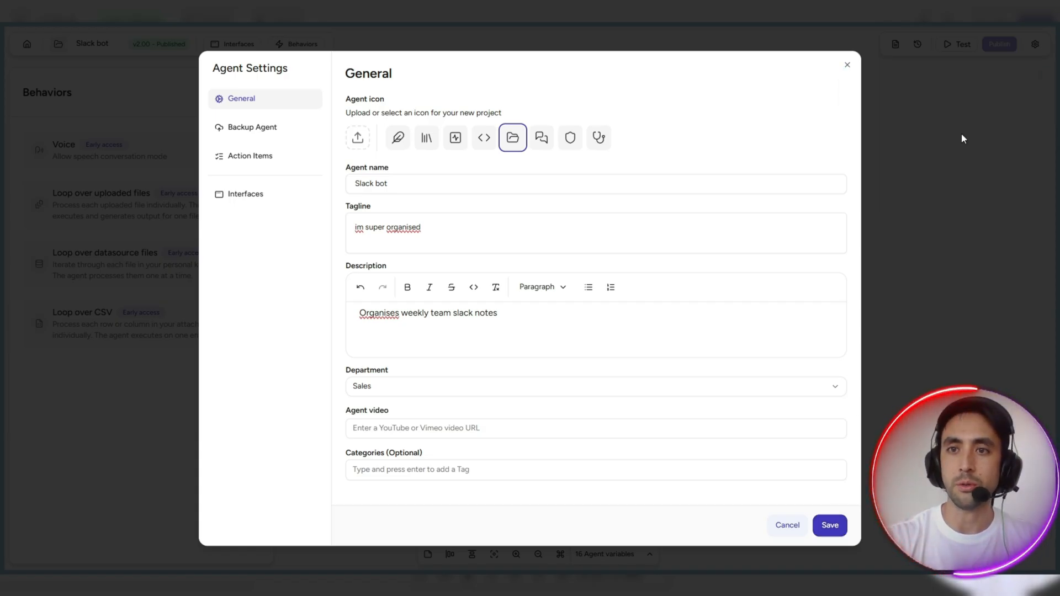
click(847, 65)
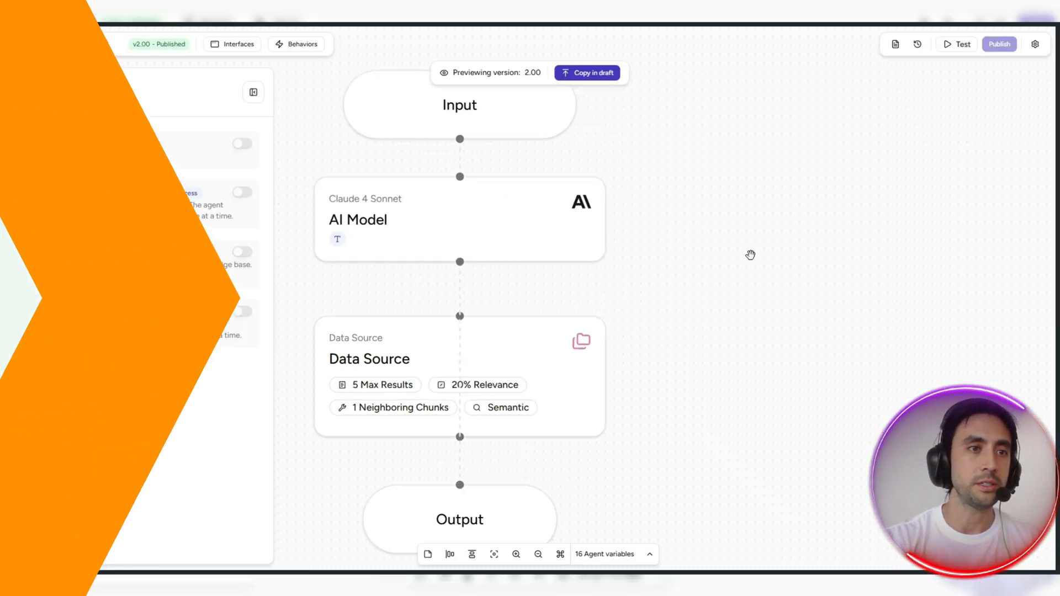